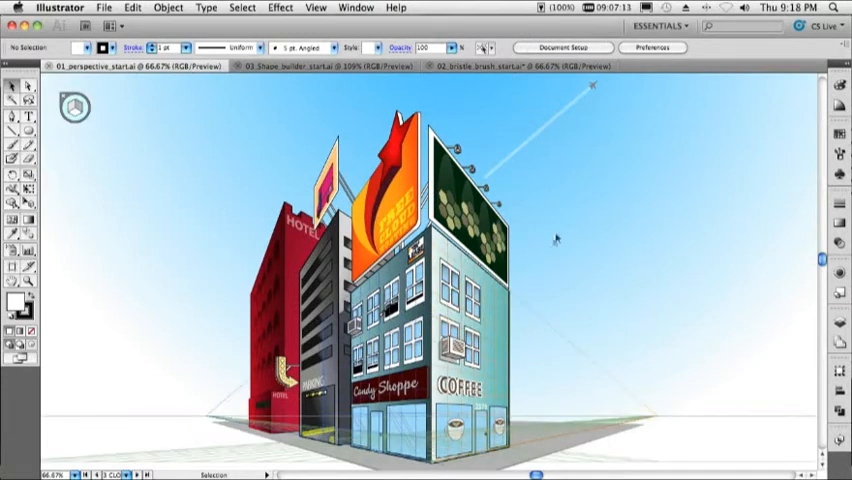
mouse_move(578, 220)
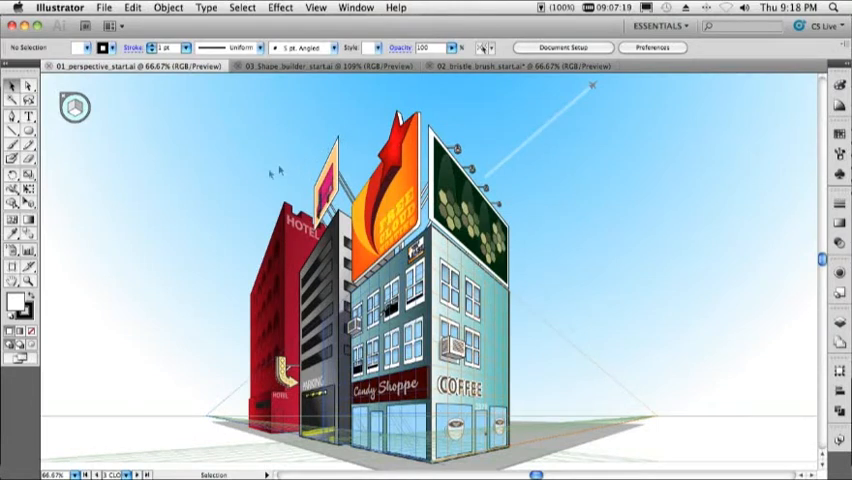
Create a new Letter-profile document and activate the Perspective Grid tool on it.
left_click(104, 8)
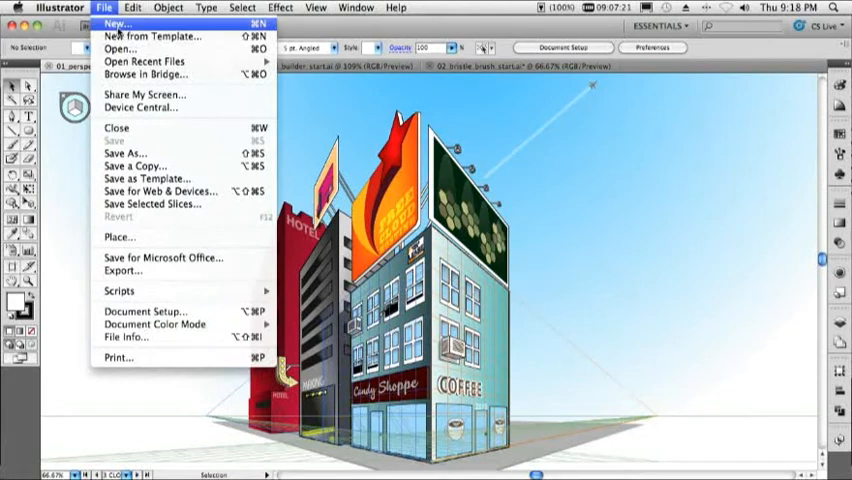
left_click(108, 24)
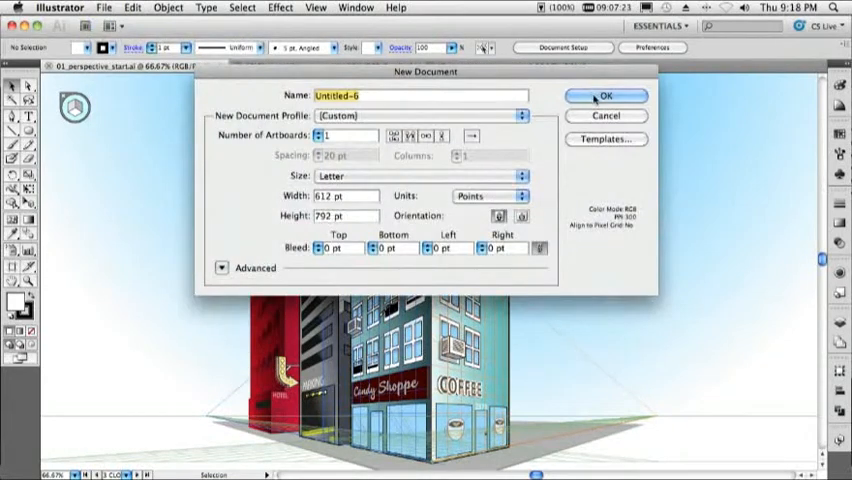
left_click(604, 96)
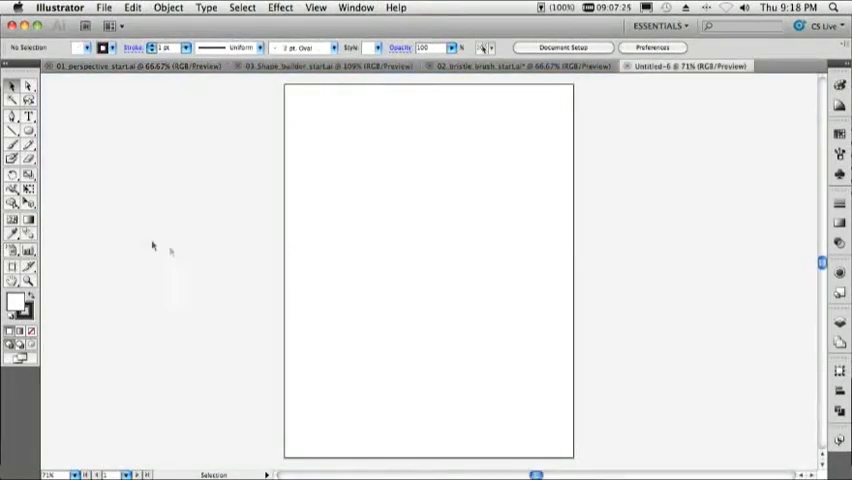
left_click(12, 192)
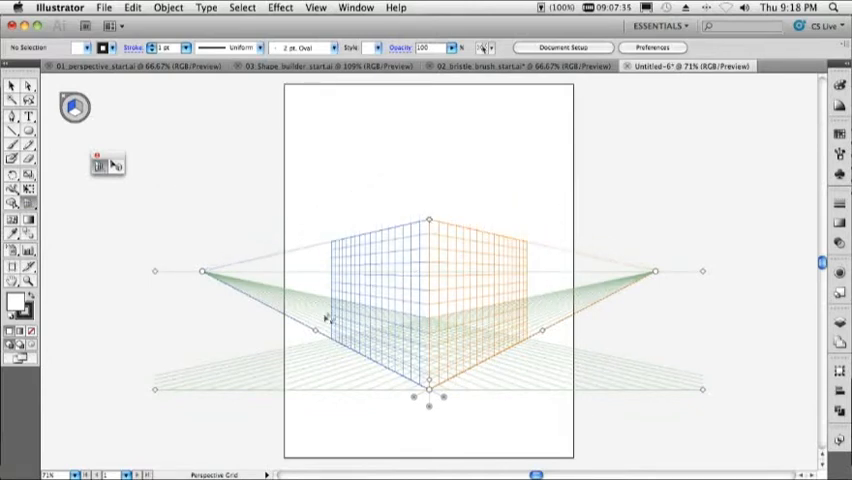
mouse_move(160, 272)
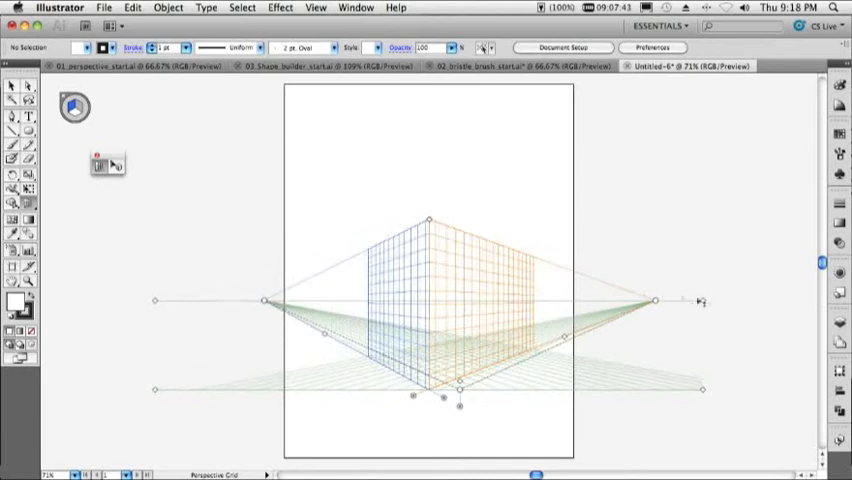
Drag the grid's vanishing point handles outward to widen the two-point perspective.
left_click_drag(656, 300, 730, 302)
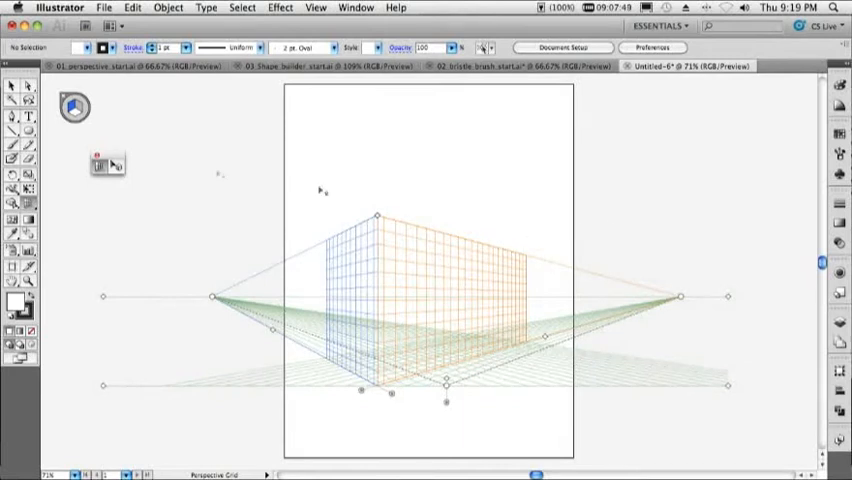
left_click(12, 132)
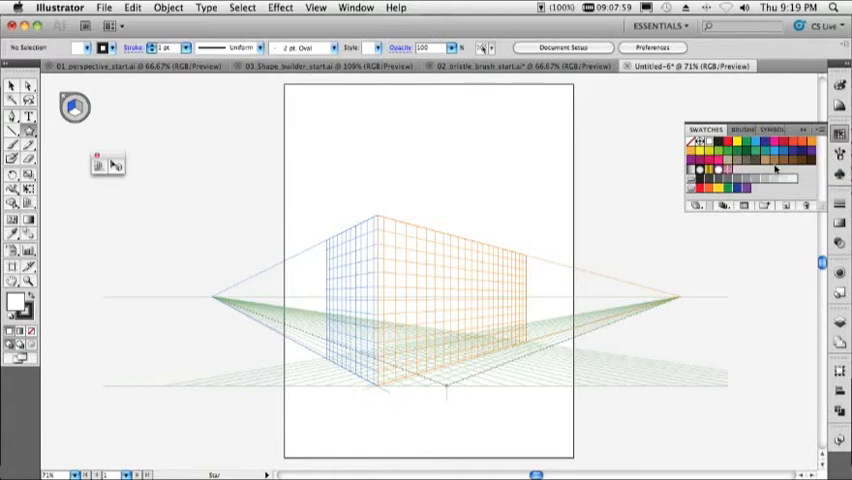
Choose a red swatch in the Swatches panel as the fill colour.
left_click(734, 140)
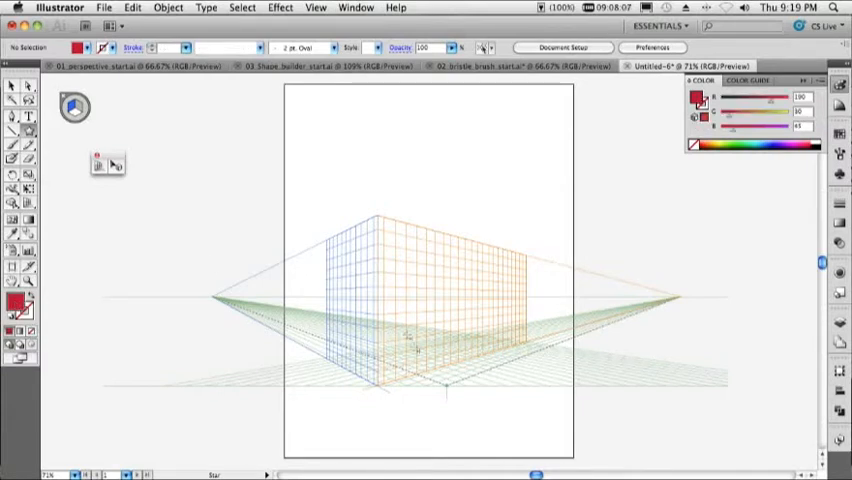
mouse_move(424, 276)
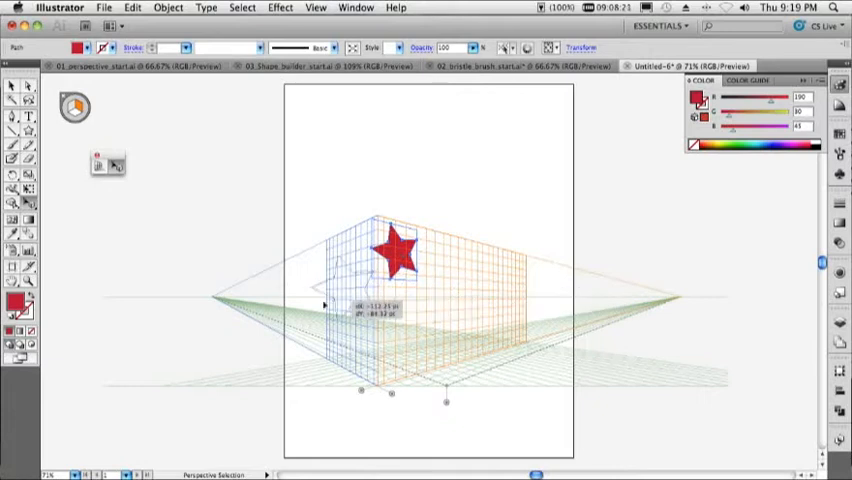
Move the red star onto the right wall and back onto the left wall with Perspective Selection.
left_click_drag(390, 256, 460, 304)
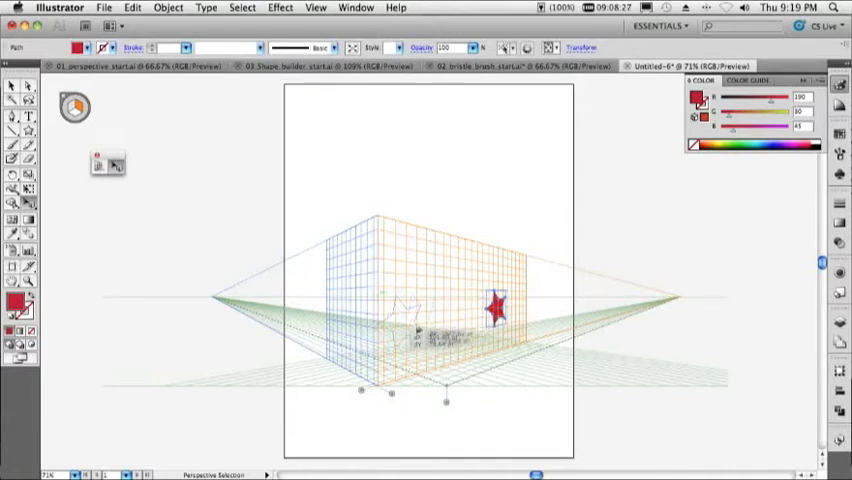
left_click_drag(496, 308, 416, 320)
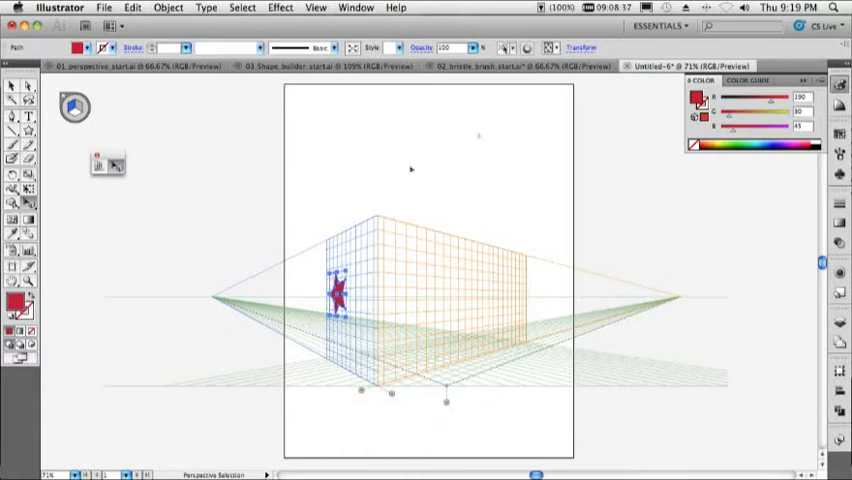
mouse_move(256, 126)
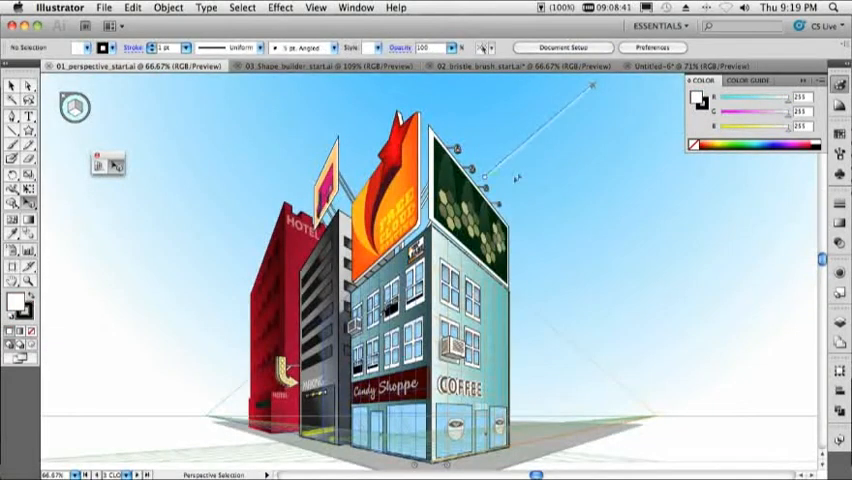
Switch to the building document via the Window menu and select one of the window drawings.
left_click(354, 8)
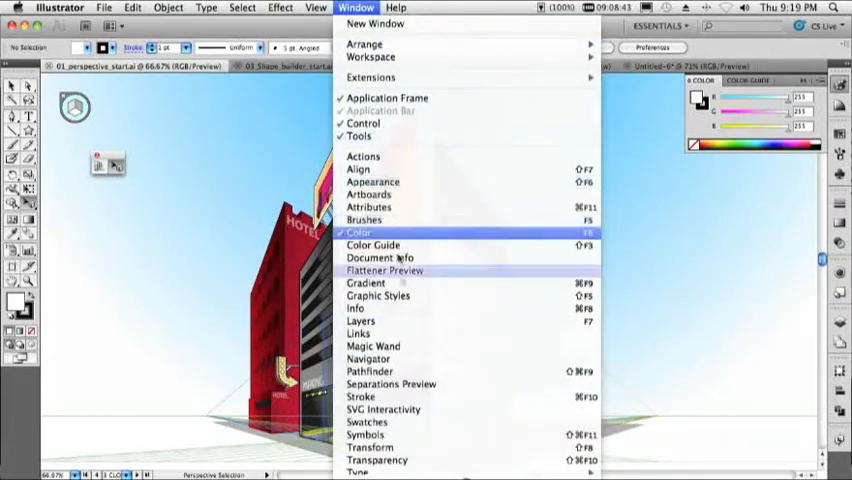
left_click(308, 8)
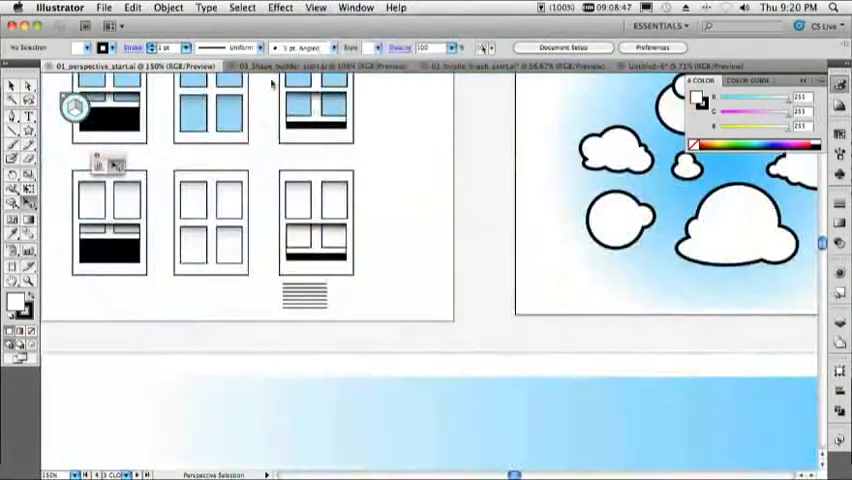
left_click(210, 116)
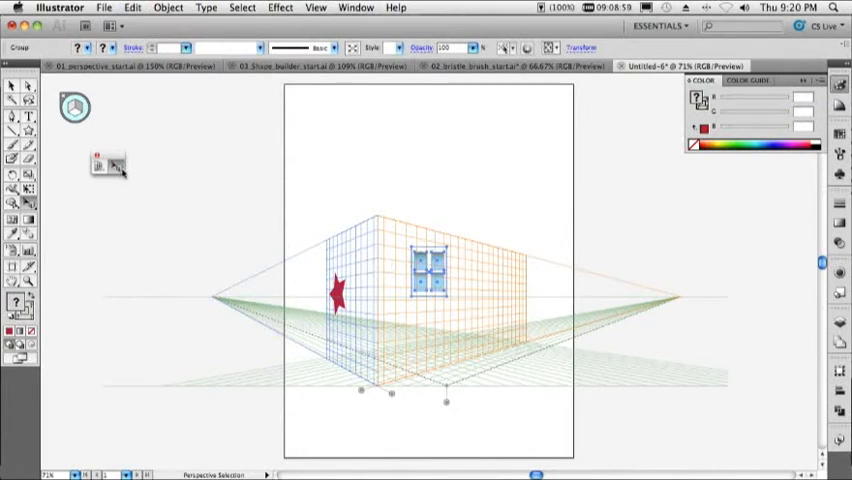
mouse_move(78, 108)
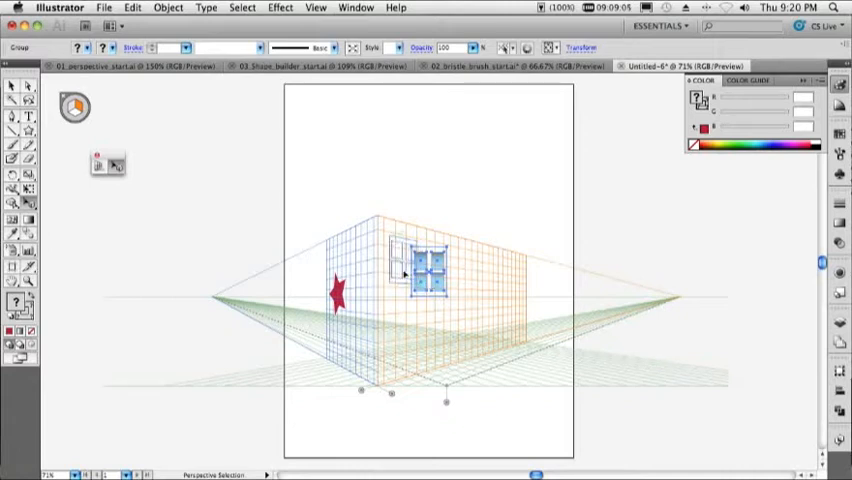
Slide the window toward the front of the right wall and Option-drag a copy along it.
left_click_drag(420, 270, 400, 270)
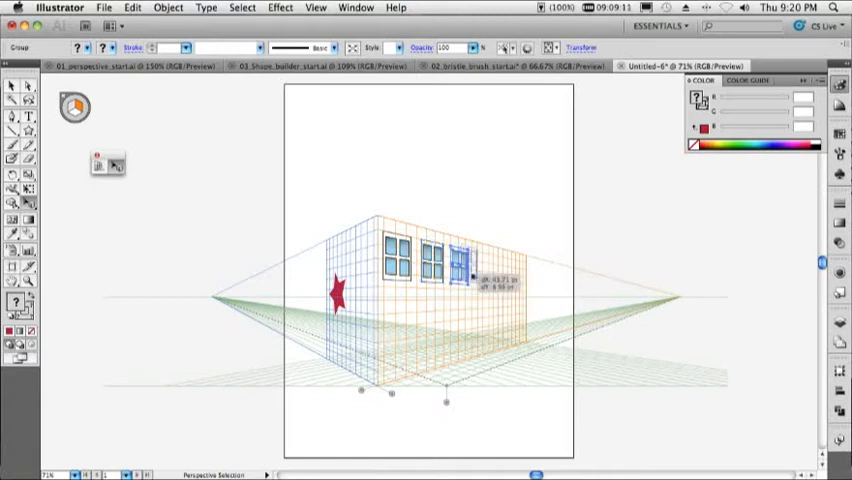
left_click_drag(466, 256, 500, 276)
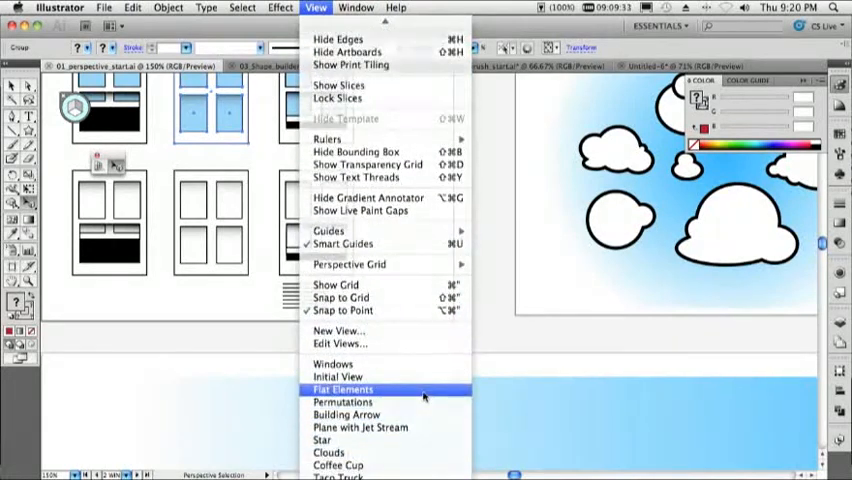
Go to the saved Flip Elements view from the View menu.
left_click(344, 388)
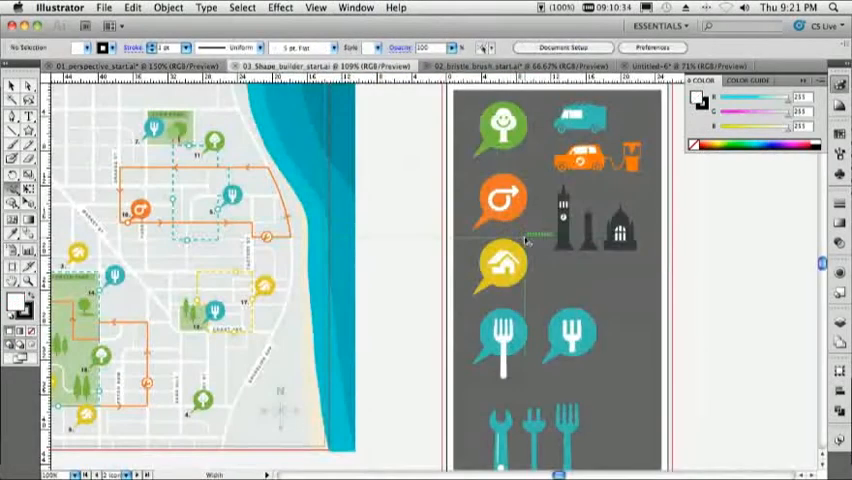
Switch to the 03_Shape_builder document with the city map and icon artwork.
left_click(320, 8)
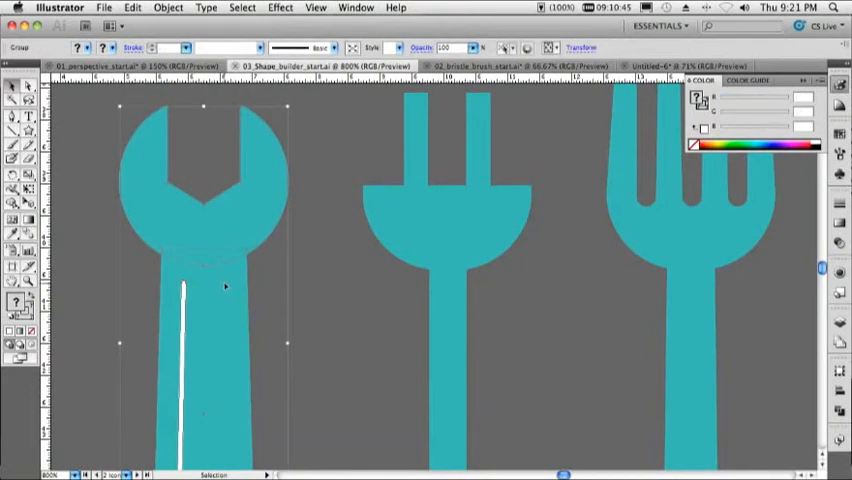
mouse_move(250, 270)
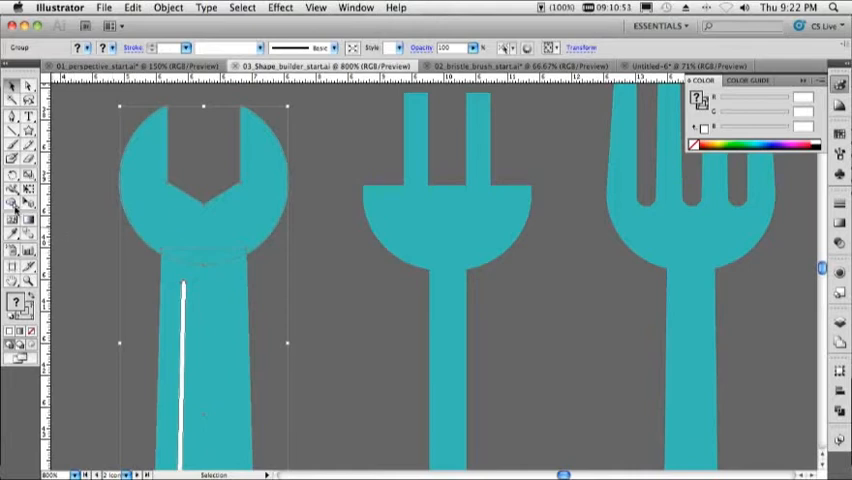
mouse_move(20, 192)
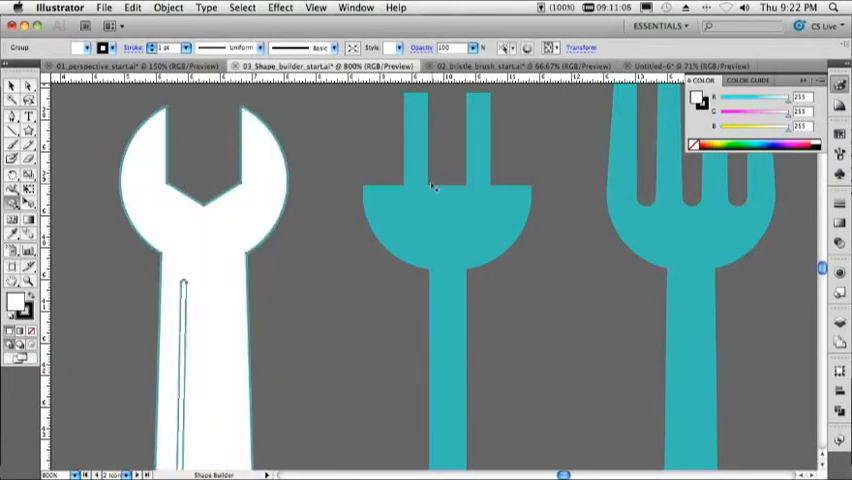
Combine the overlapping icon pieces into one shape with the Shape Builder tool.
left_click(430, 212)
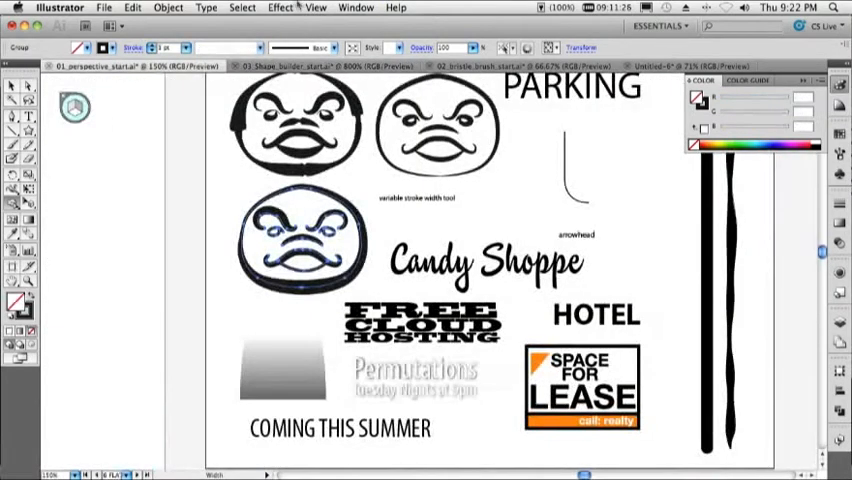
Switch to the document tab showing the coffee cup drawing.
left_click(314, 8)
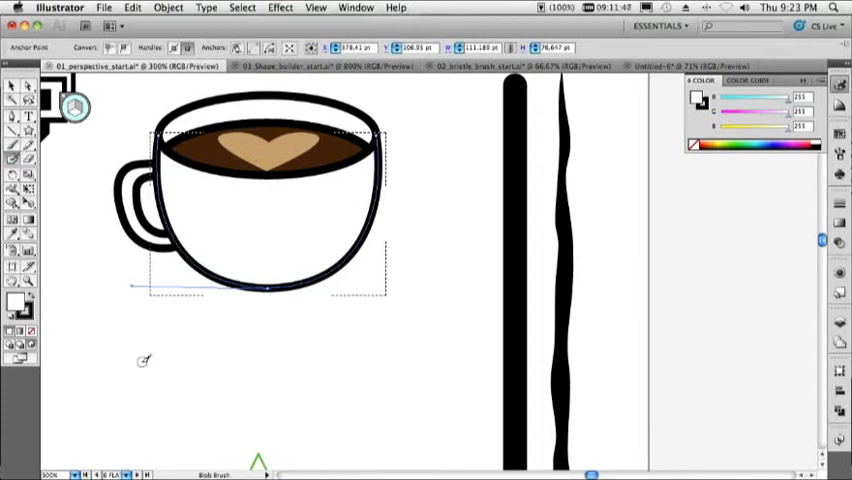
mouse_move(332, 222)
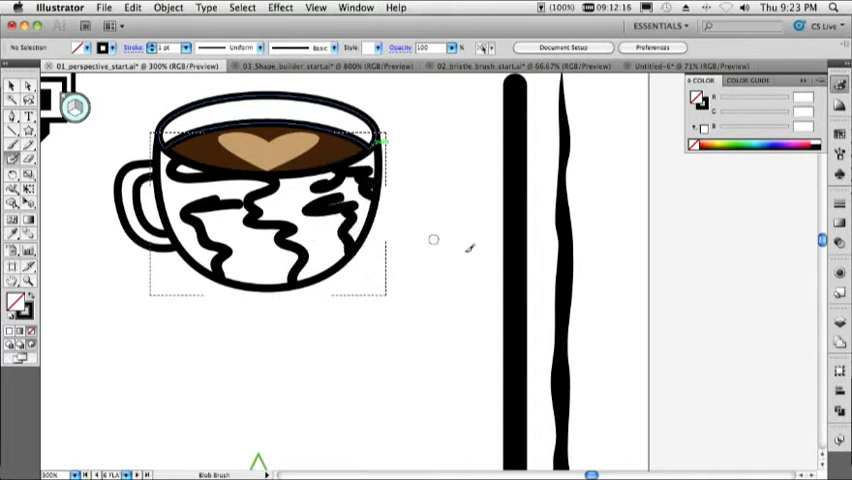
mouse_move(432, 190)
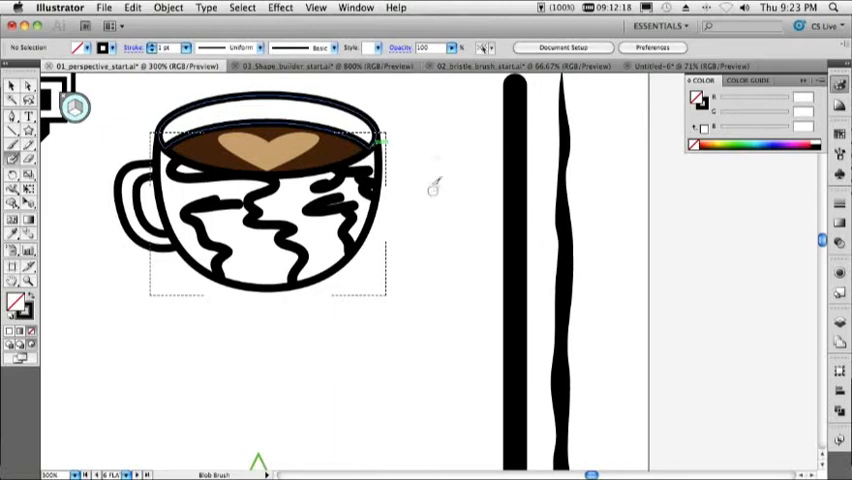
Paste the copied artwork onto all artboards of the taco truck document via Edit > Paste on All Artboards.
left_click(316, 8)
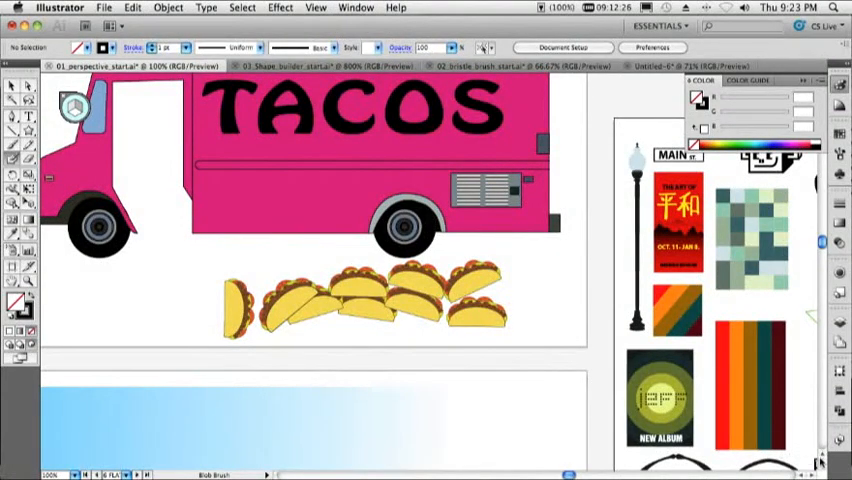
scroll("down", 3)
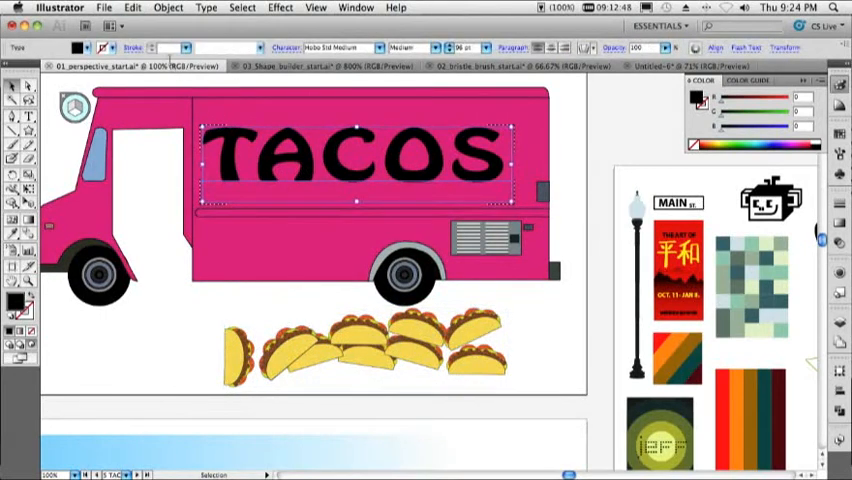
left_click(128, 8)
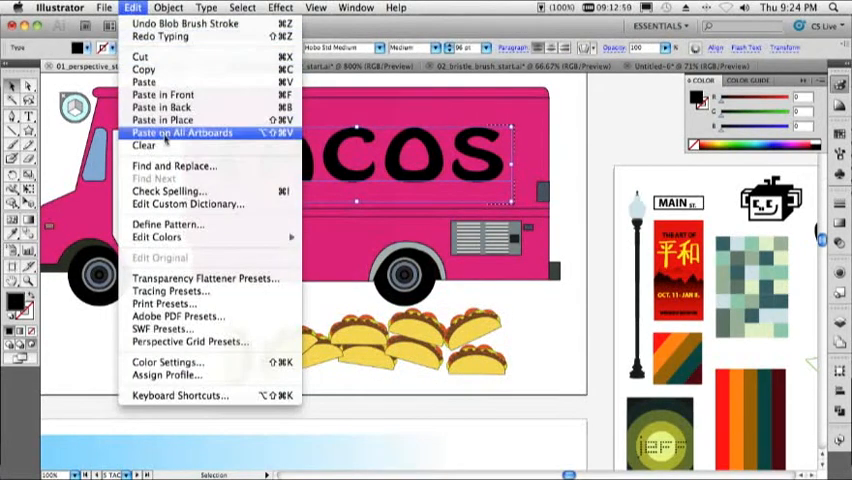
left_click(180, 132)
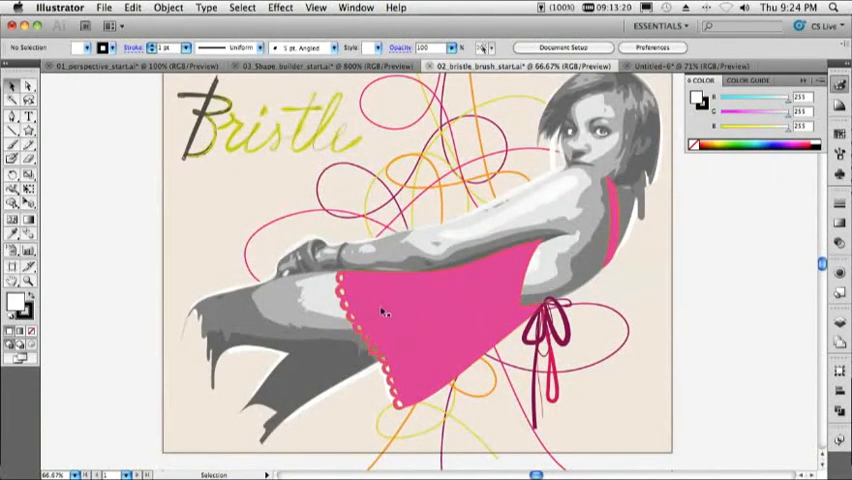
Show the Brushes panel over the 02_bristle_brush artwork to begin a new brush.
left_click(376, 316)
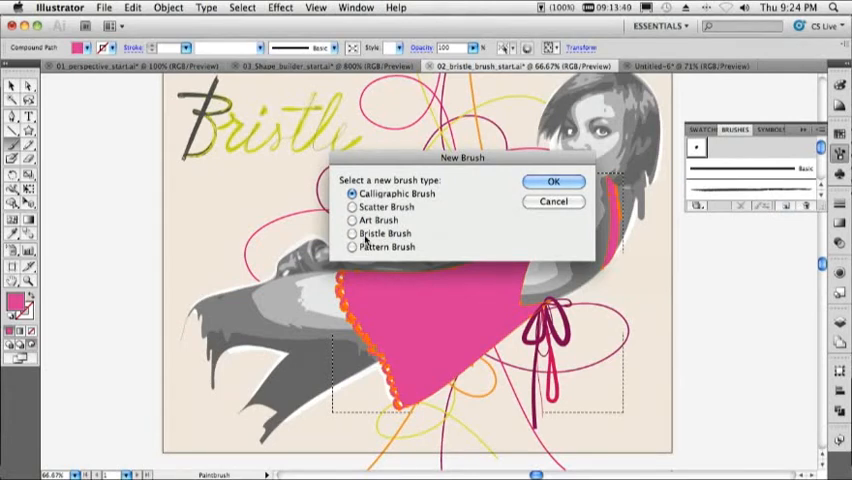
Create a Bristle Brush with Round Fan shape and 10 mm size, saving it to the Brushes panel.
left_click(552, 180)
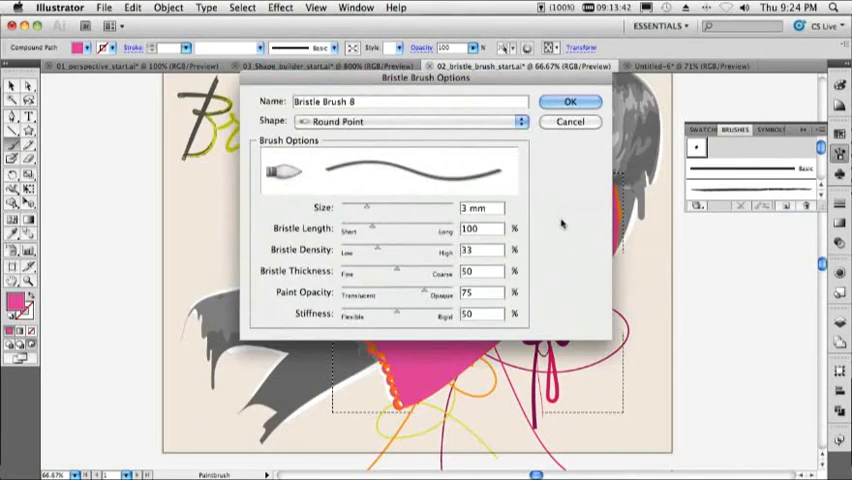
left_click(412, 120)
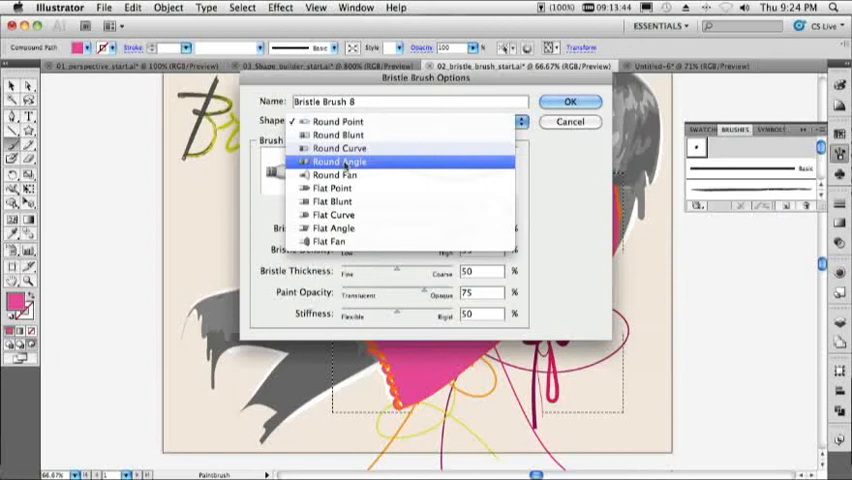
left_click(336, 176)
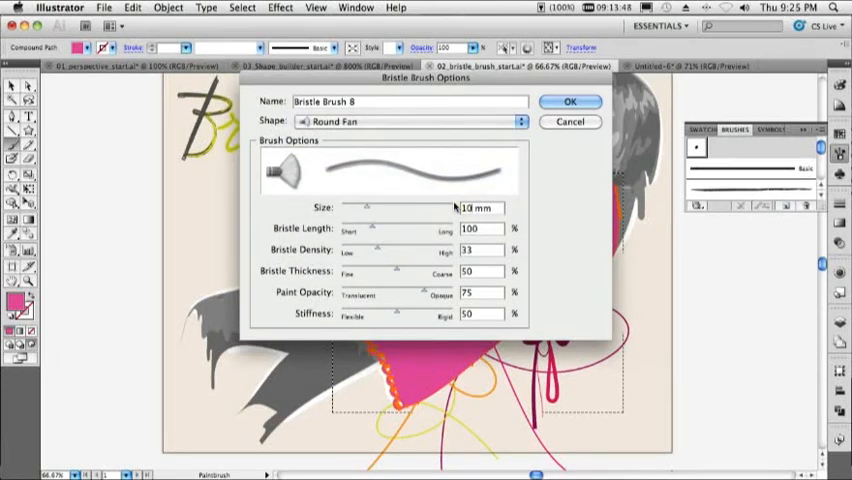
left_click(568, 100)
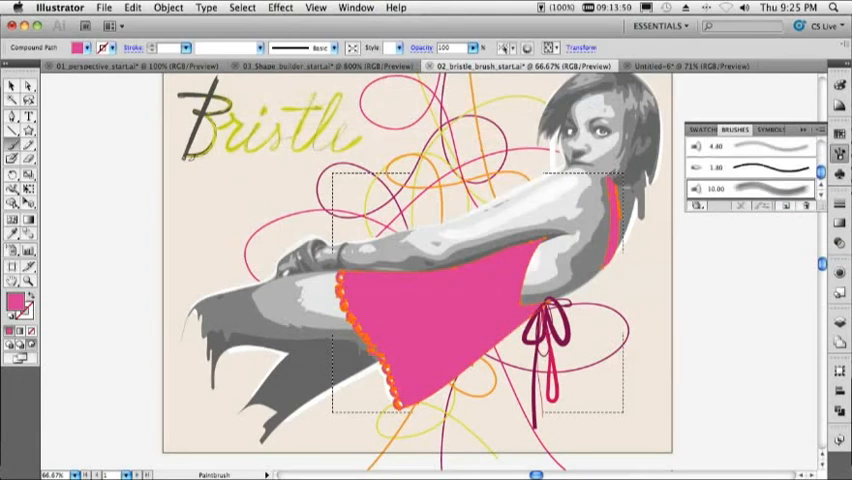